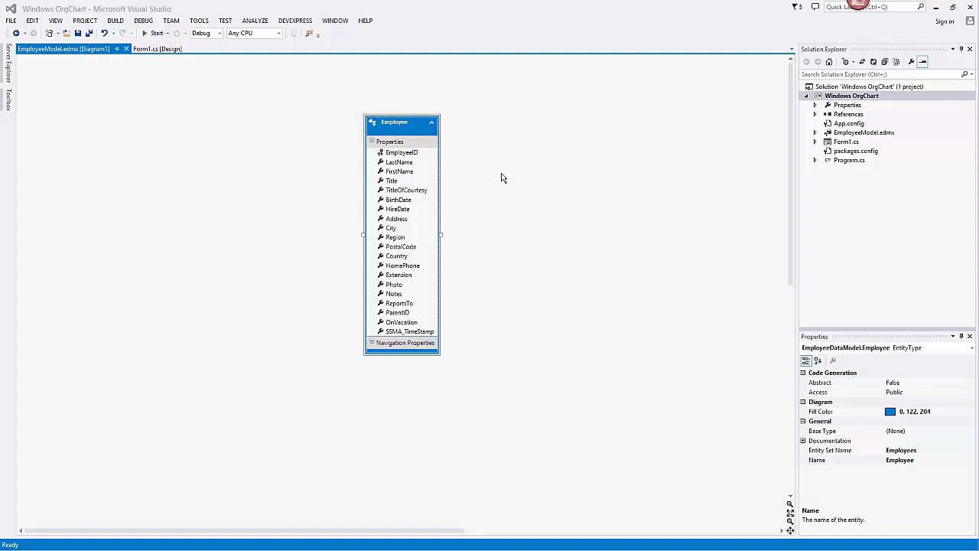
Add an OrgChartController to the diagram and launch its Data Source Wizard
{"action": "left_click", "coordinate": [156, 47]}
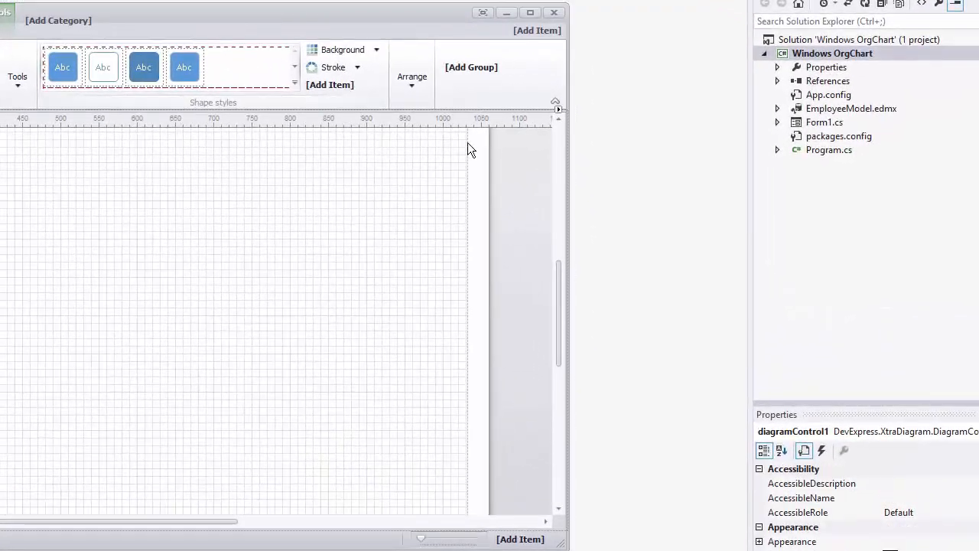
{"action": "left_click", "coordinate": [559, 110]}
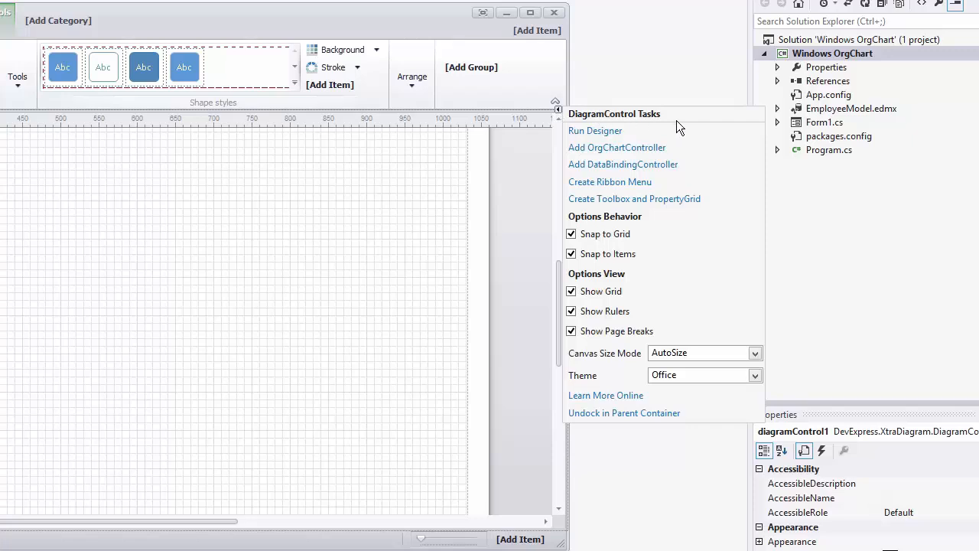
{"action": "left_click", "coordinate": [617, 147]}
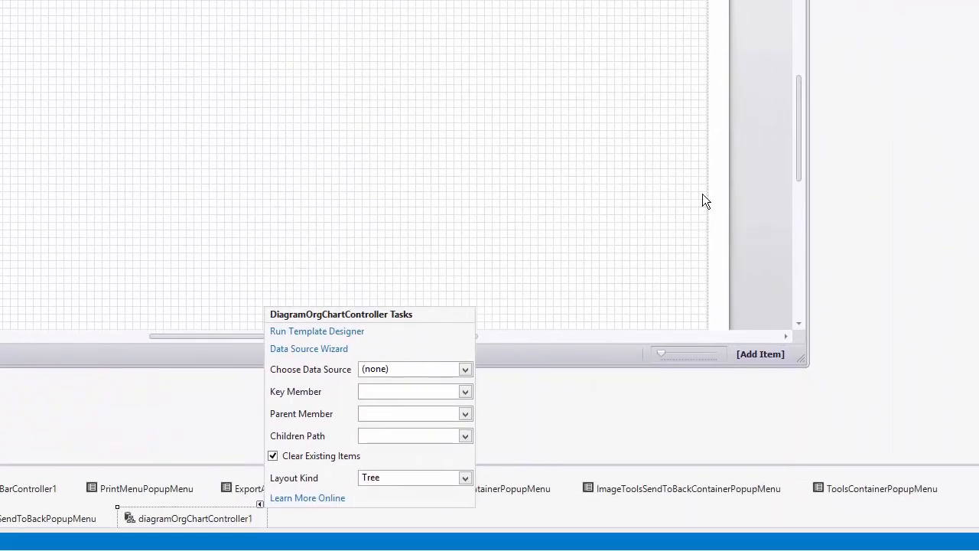
{"action": "mouse_move", "coordinate": [309, 349]}
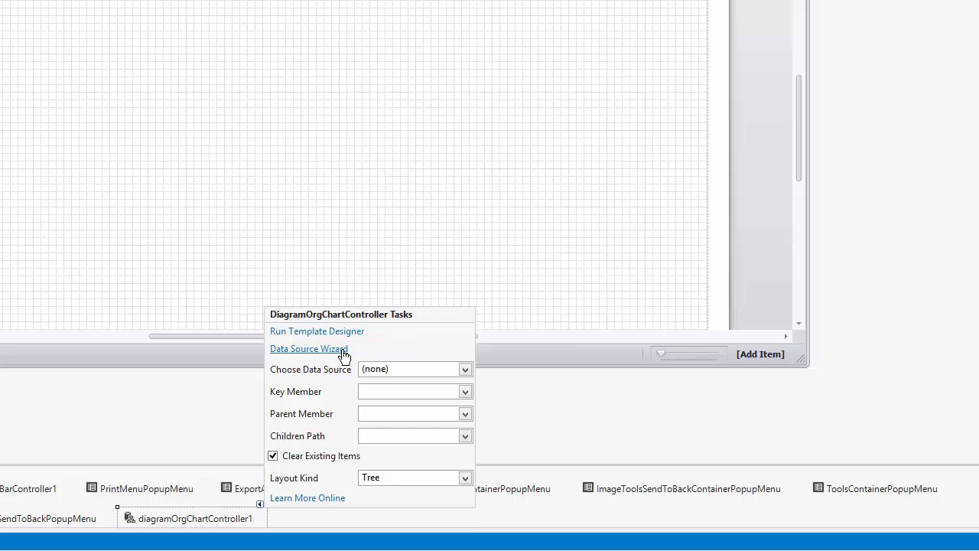
{"action": "left_click", "coordinate": [309, 348]}
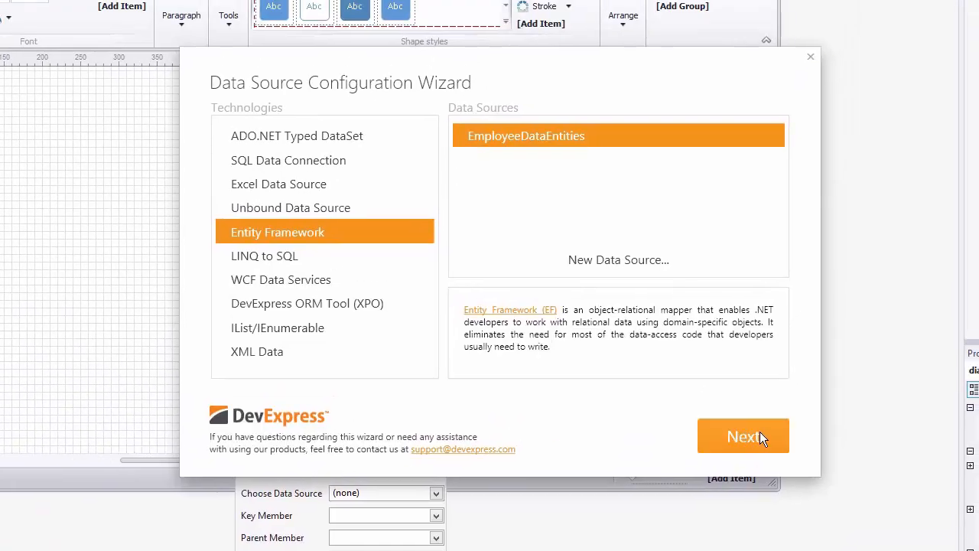
Bind via Entity Framework direct binding to Employees with key EmployeeID and parent ParentID
{"action": "left_click", "coordinate": [744, 436]}
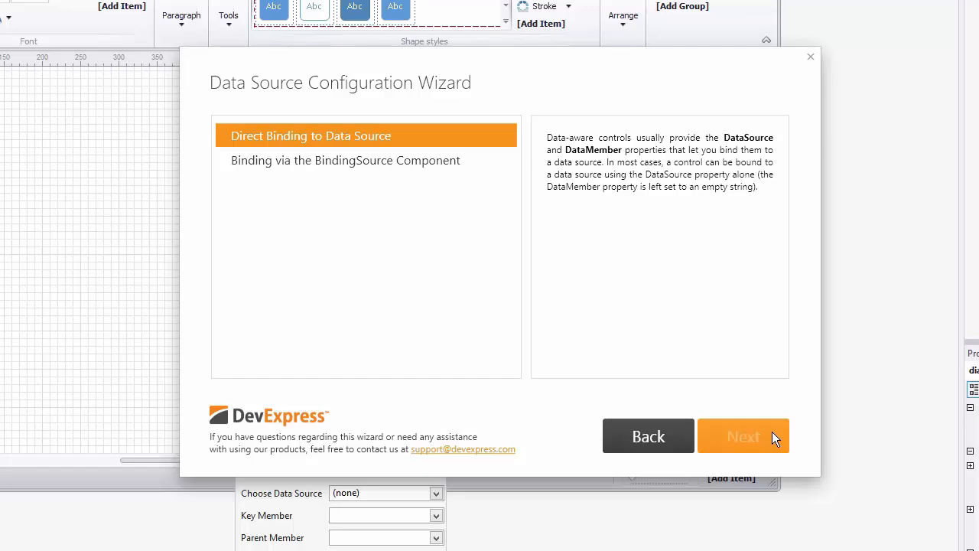
{"action": "left_click", "coordinate": [742, 436]}
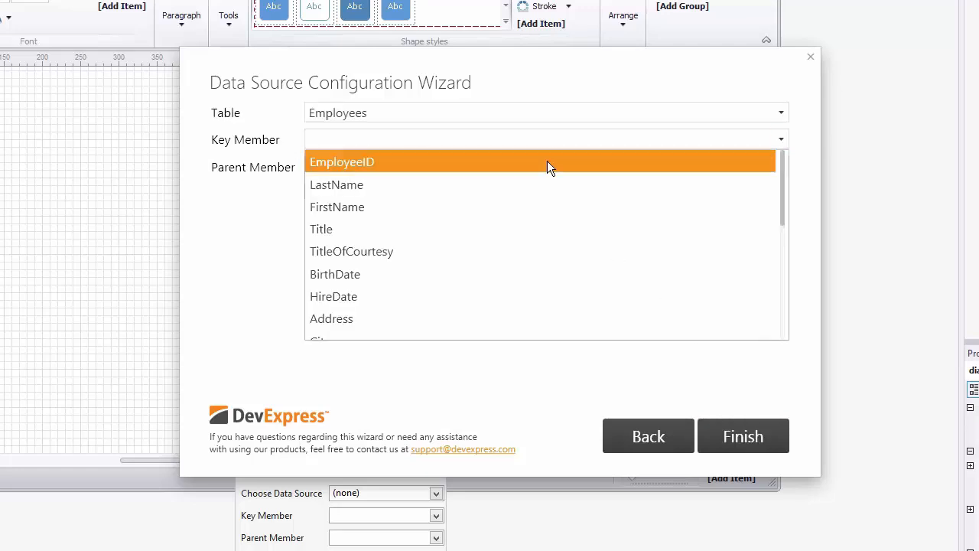
{"action": "left_click", "coordinate": [342, 162]}
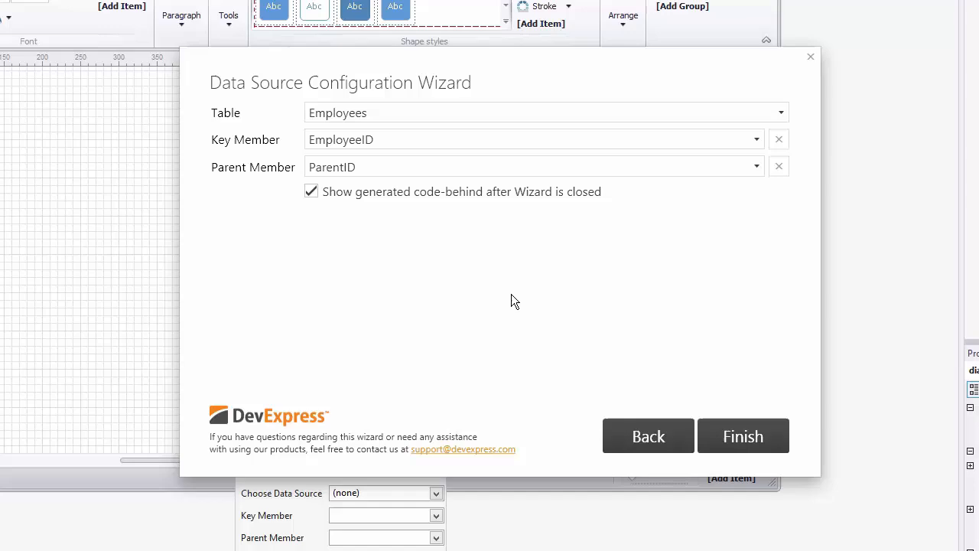
{"action": "left_click", "coordinate": [742, 434]}
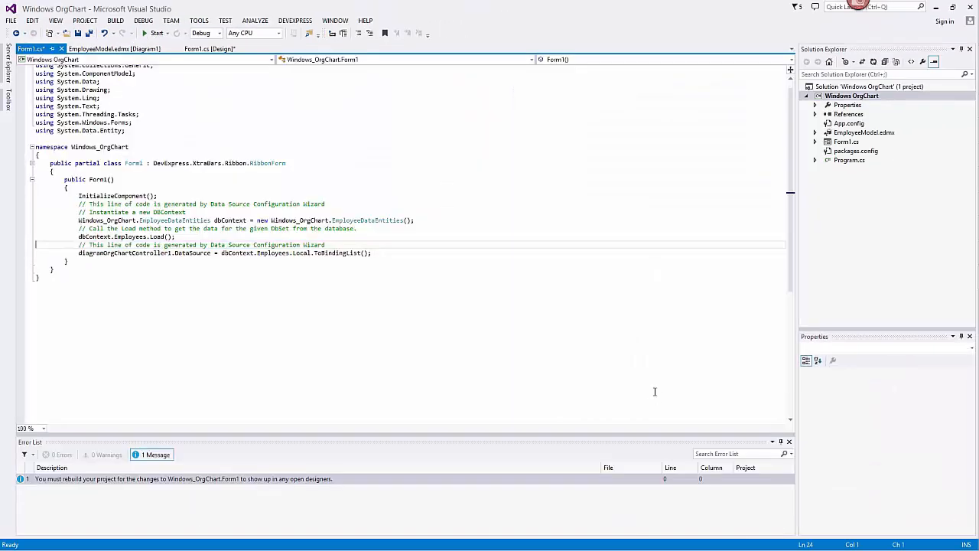
Run the Template Designer for diagramOrgChartController1 from the form design view
{"action": "left_click", "coordinate": [207, 47]}
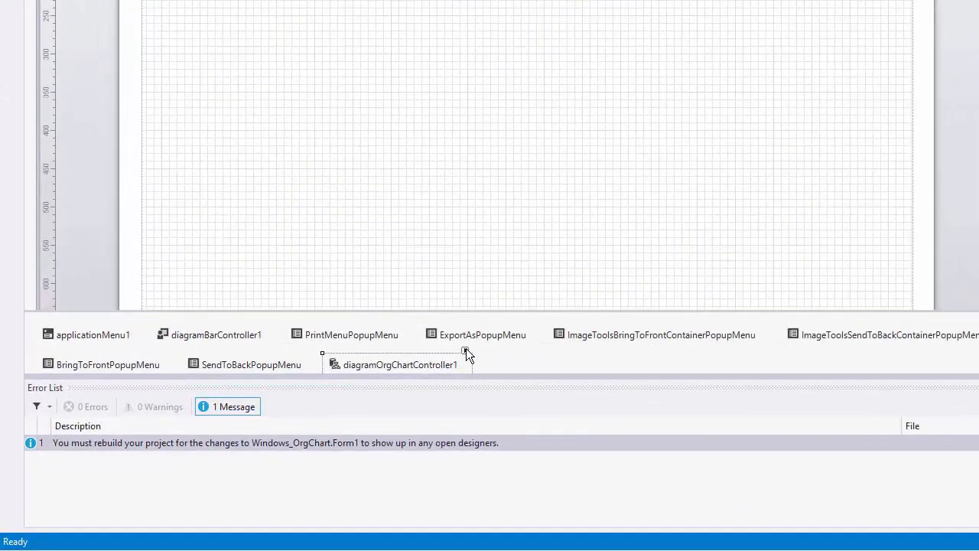
{"action": "left_click", "coordinate": [466, 350]}
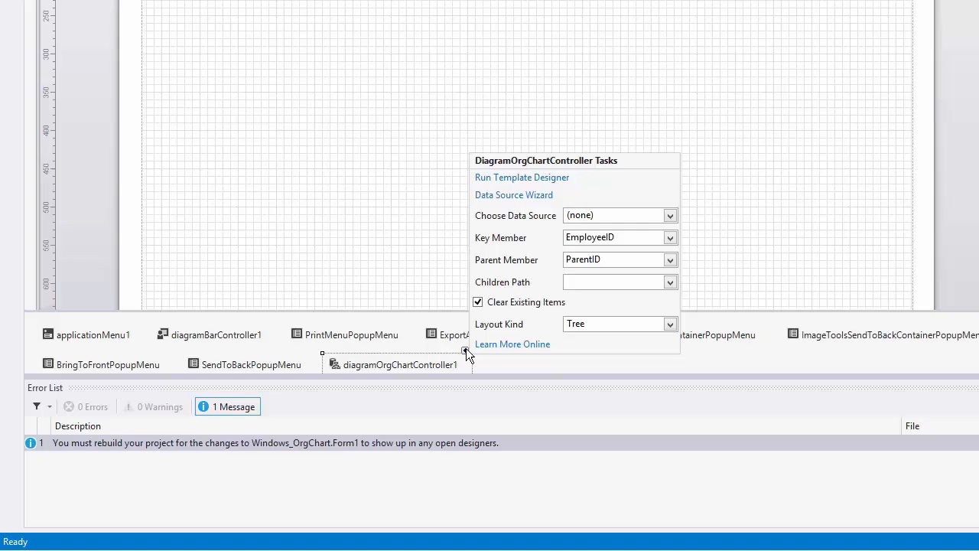
{"action": "mouse_move", "coordinate": [533, 176]}
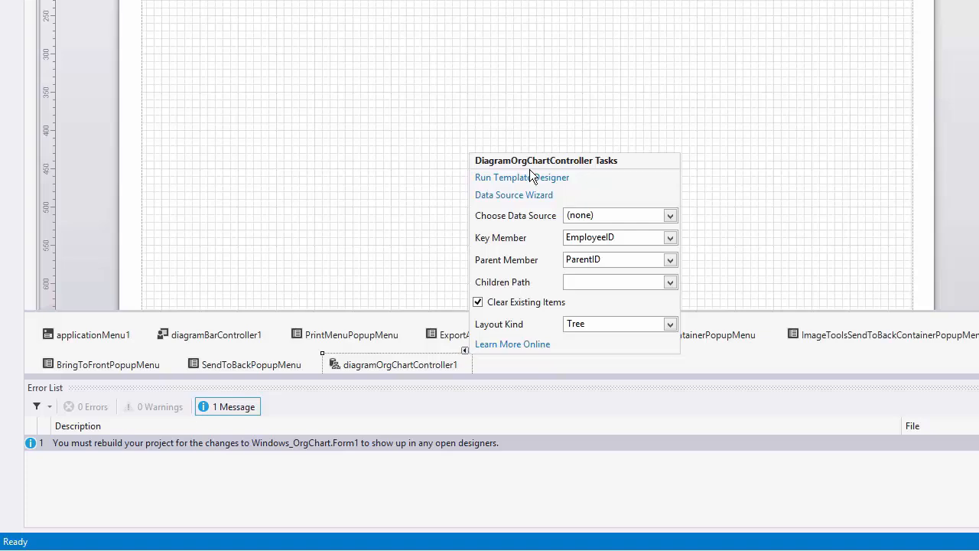
{"action": "left_click", "coordinate": [521, 177]}
{"action": "type", "text": "P"}
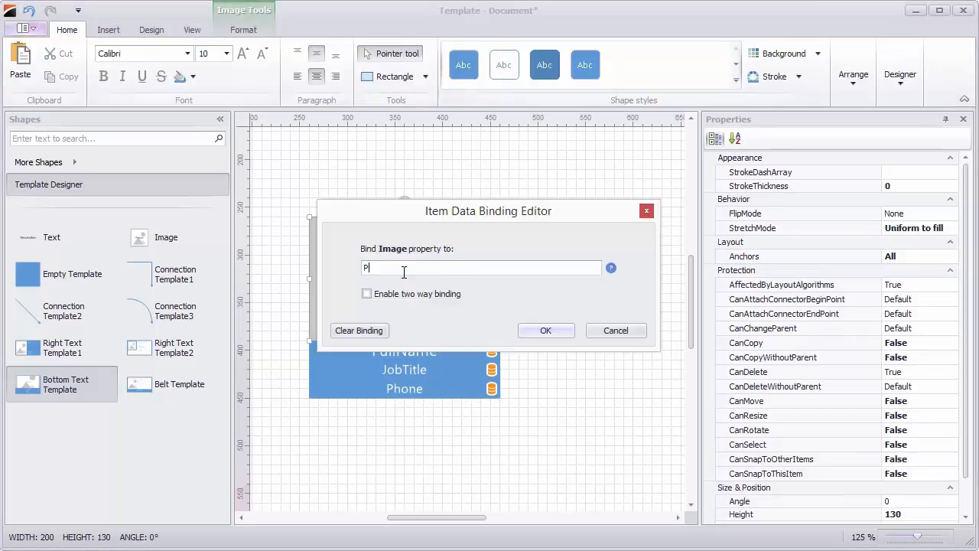
Bind the template image to Photo and the middle text line to Title
{"action": "type", "text": "hoto"}
{"action": "type", "text": "Ti"}
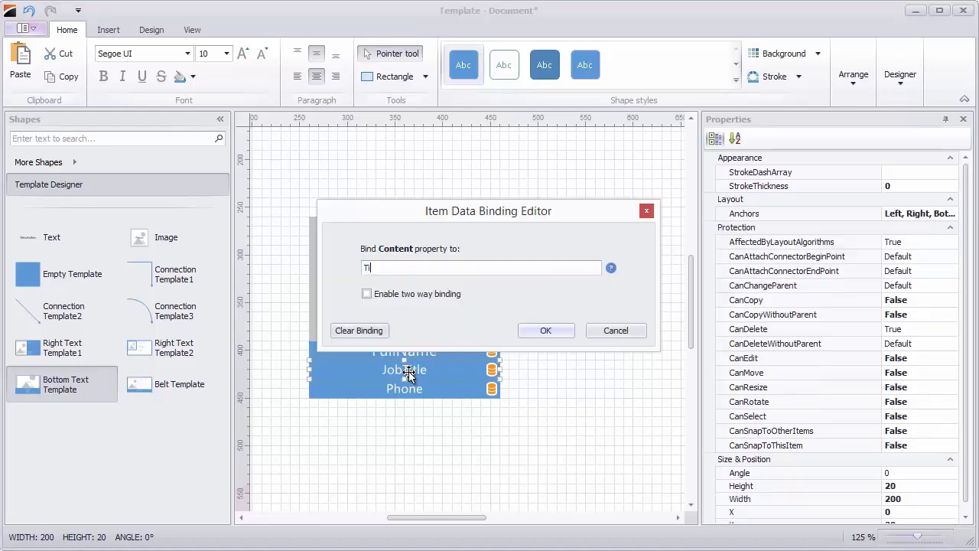
{"action": "left_click", "coordinate": [545, 331]}
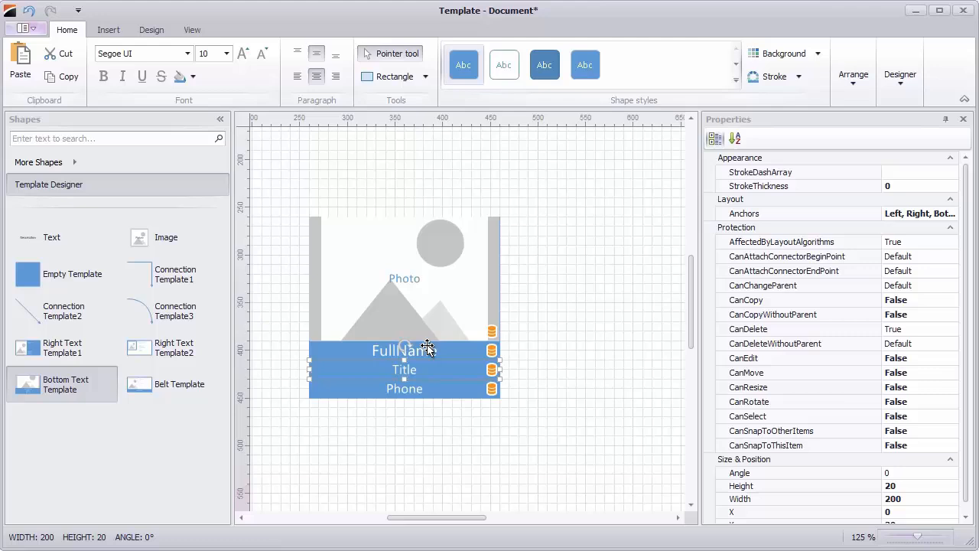
{"action": "mouse_move", "coordinate": [422, 350]}
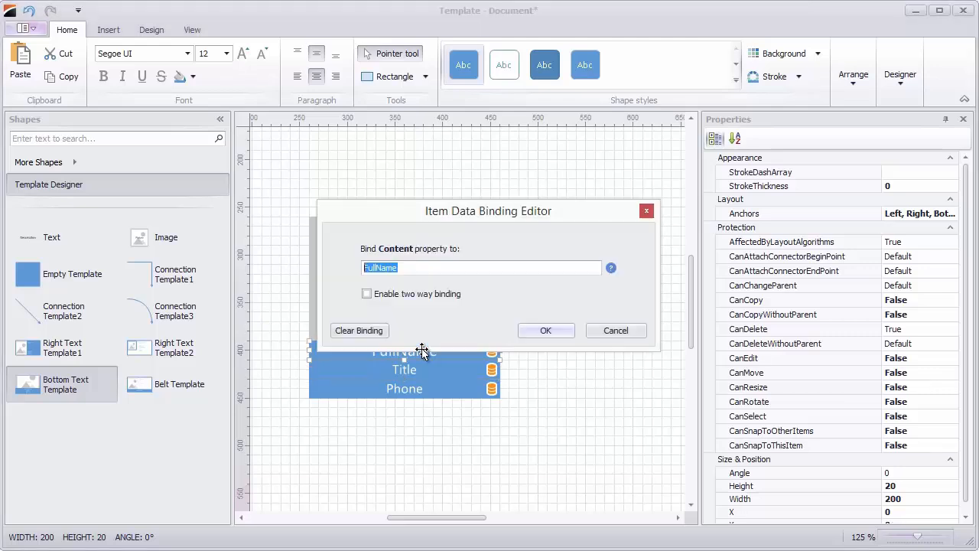
Bind the top text to FirstName+' '+LastName
{"action": "type", "text": "FirstName +"}
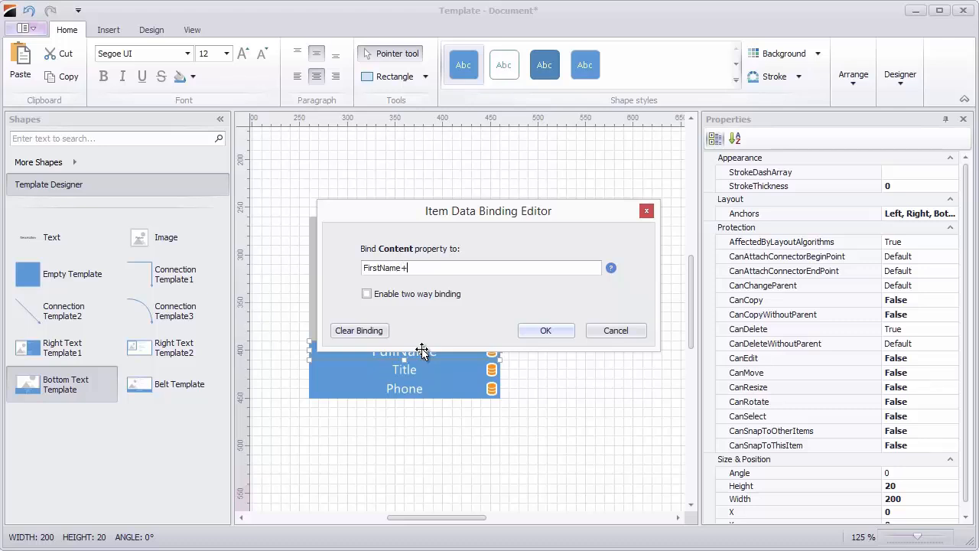
{"action": "type", "text": "' '+La"}
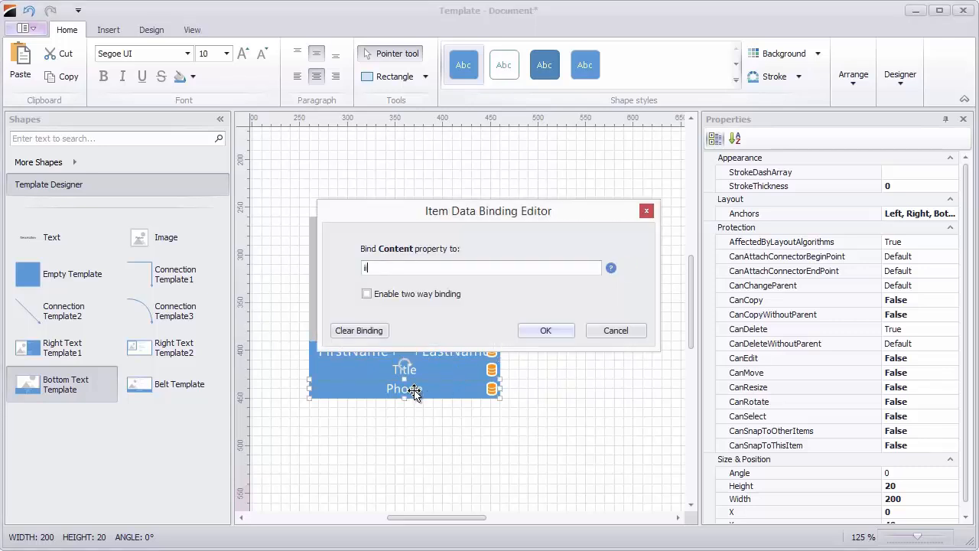
Bind the bottom text to iif(OnVacation,'On Vacation','Available')
{"action": "type", "text": "if(OnVac"}
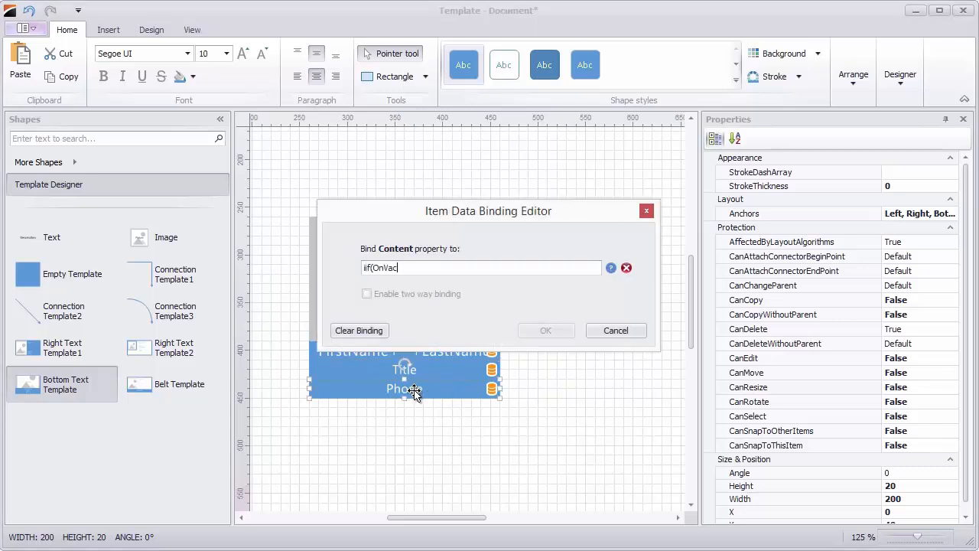
{"action": "type", "text": "ation,'"}
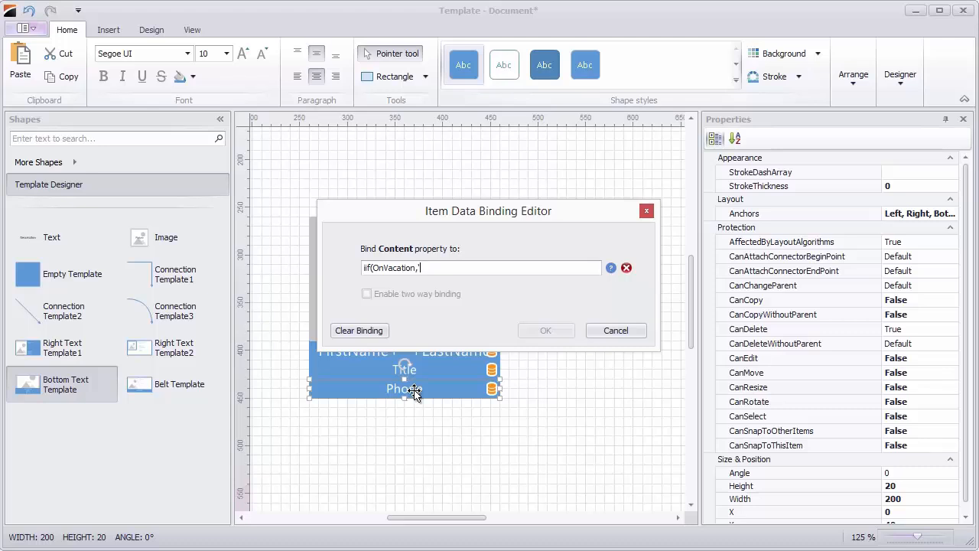
{"action": "type", "text": "On Vacation"}
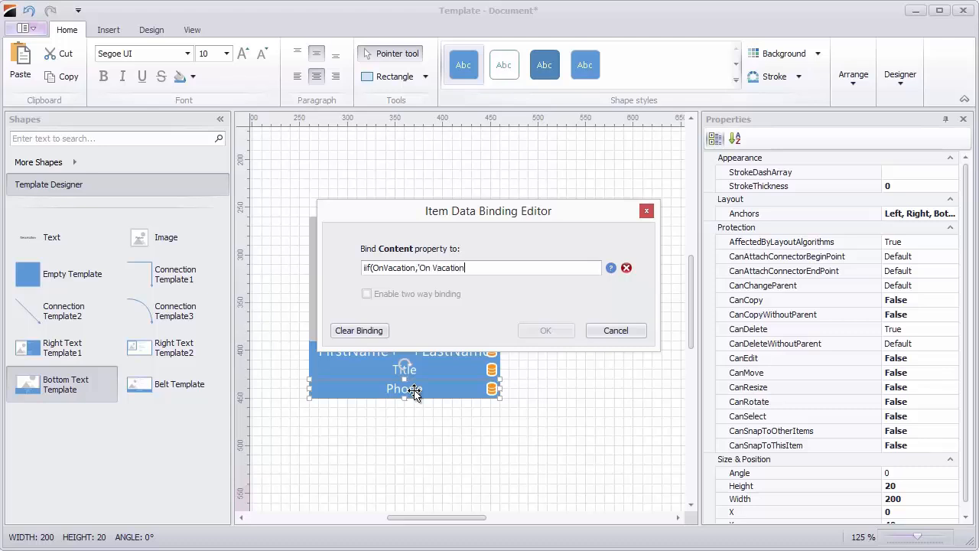
{"action": "type", "text": ",'Available'"}
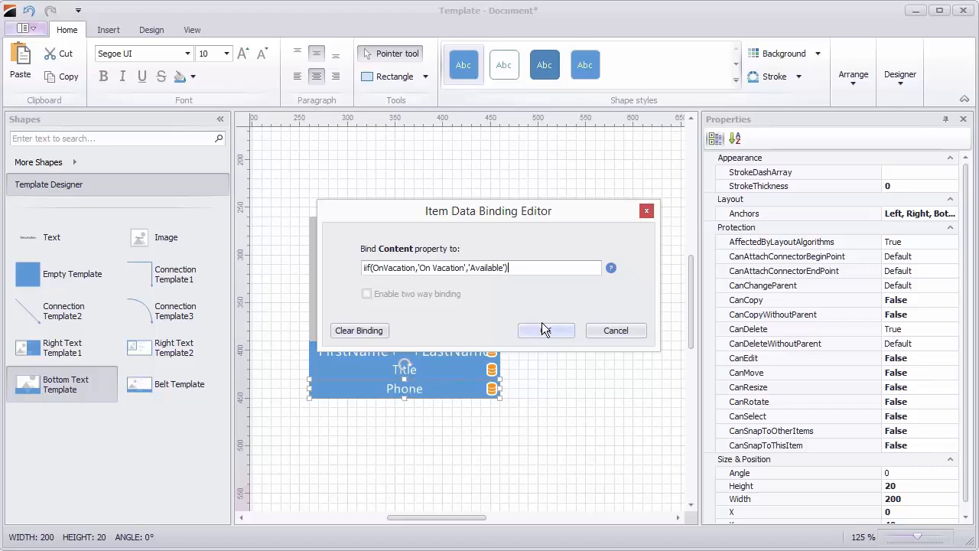
{"action": "left_click", "coordinate": [545, 331]}
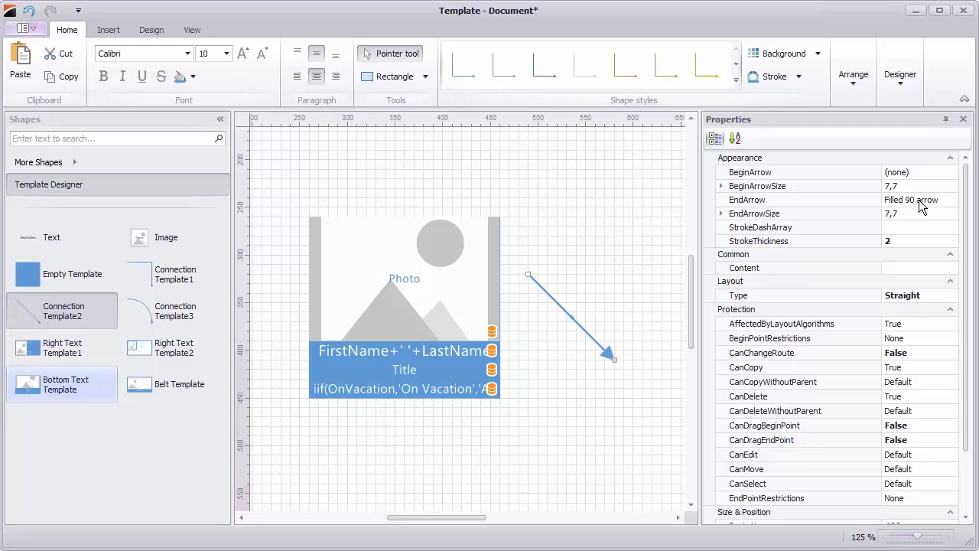
Give the connector a Filled 90 end arrow and start the org chart application
{"action": "left_click", "coordinate": [603, 269]}
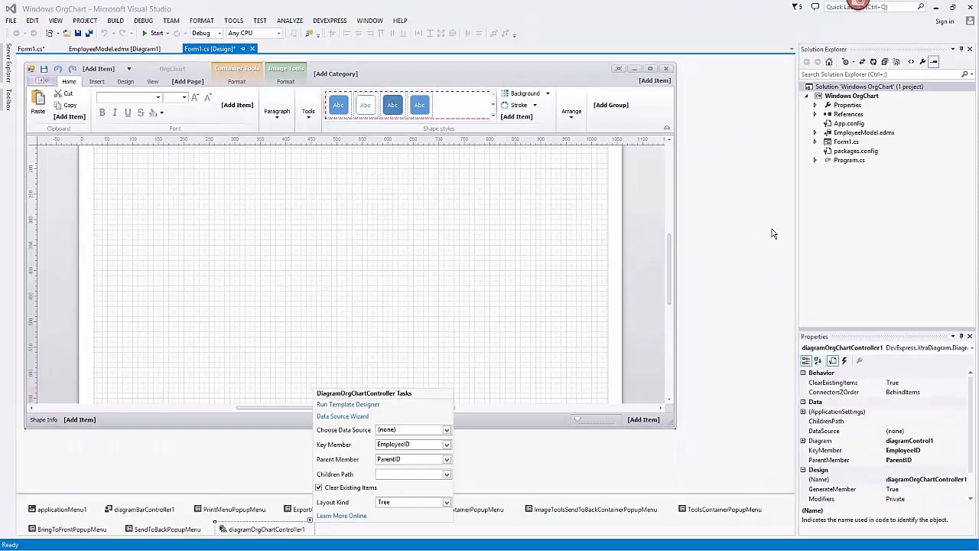
{"action": "left_click", "coordinate": [156, 34]}
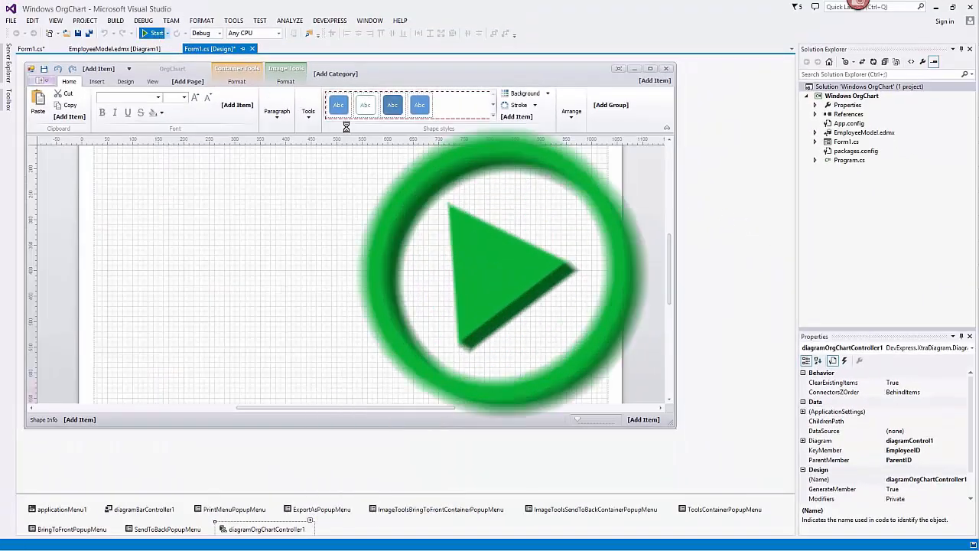